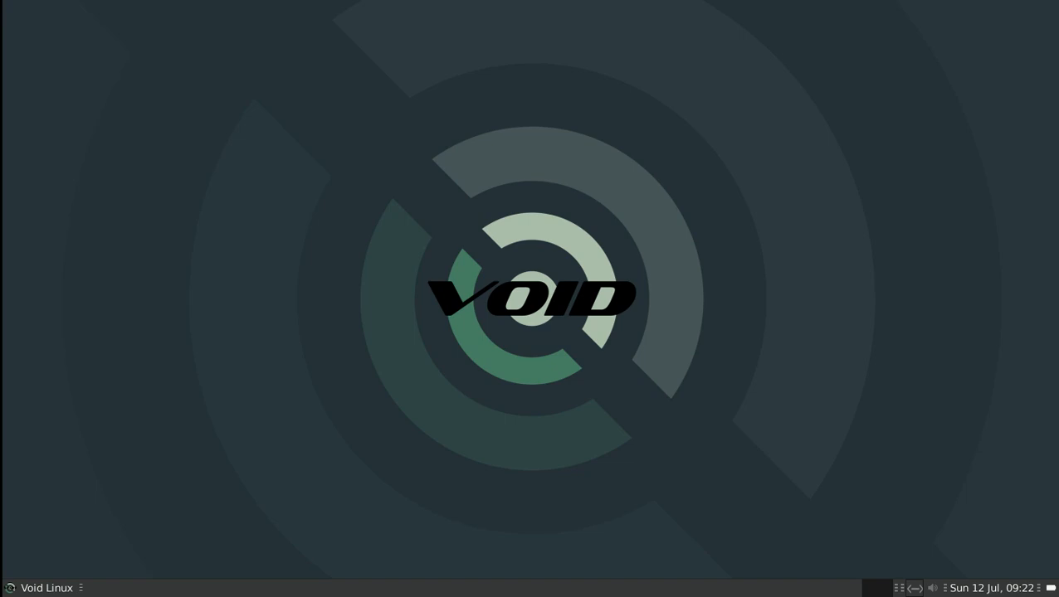
mouse_move(464, 219)
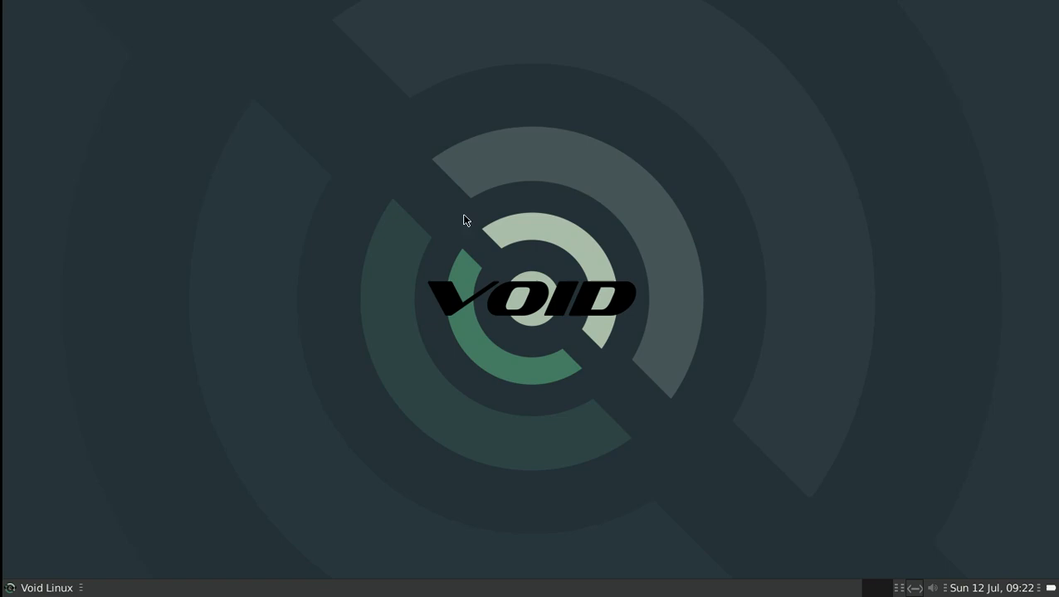
mouse_move(518, 330)
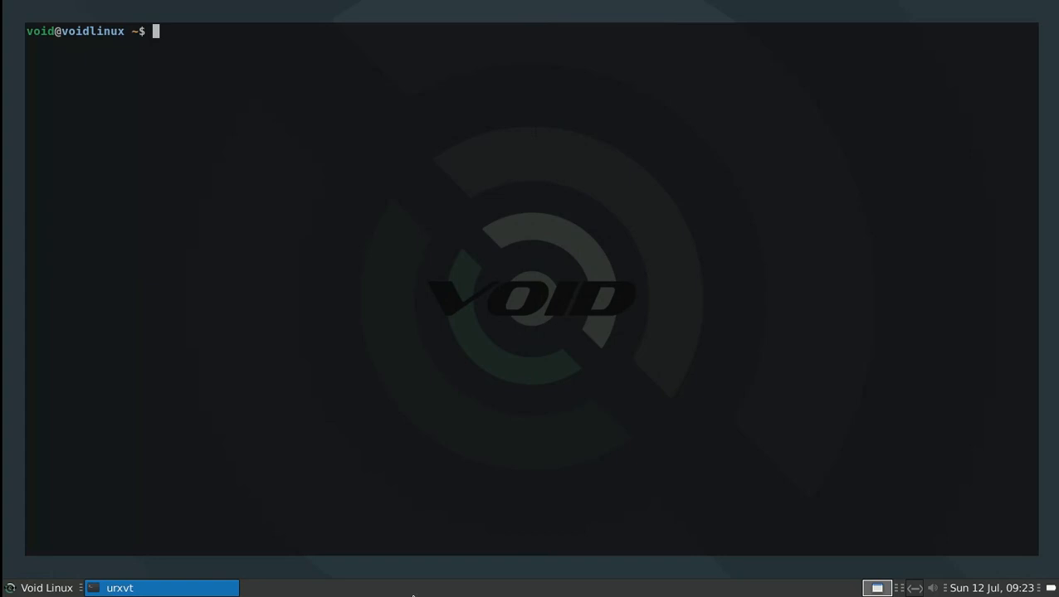
mouse_move(140, 15)
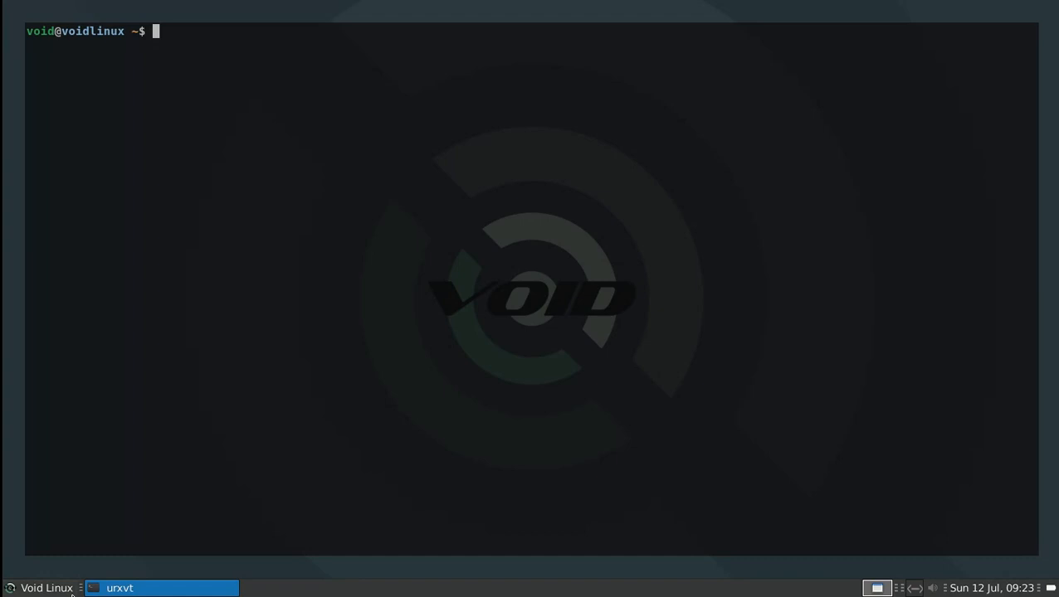
mouse_move(383, 405)
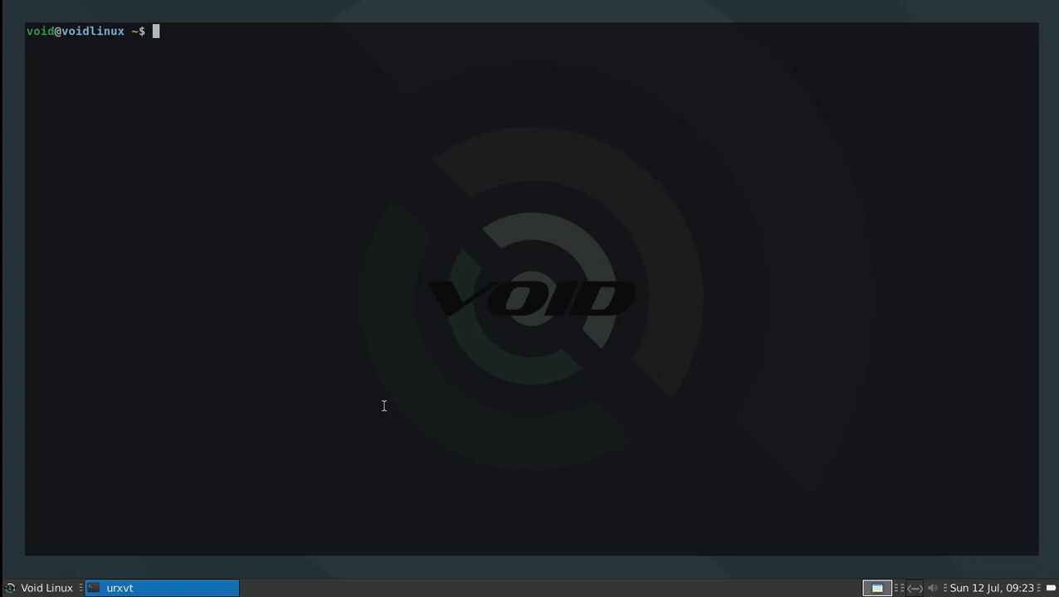
mouse_move(419, 305)
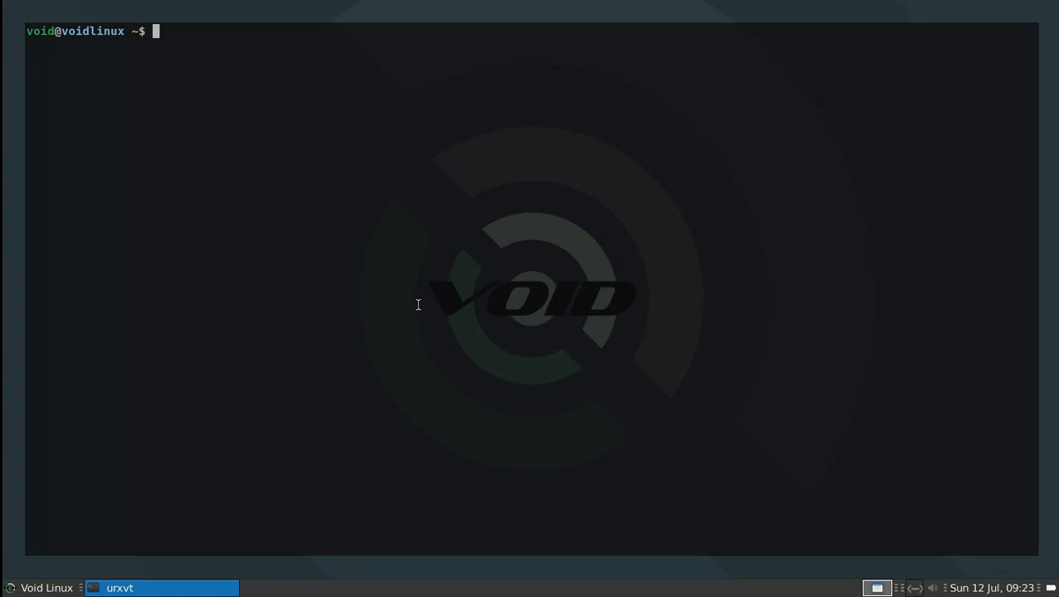
mouse_move(565, 405)
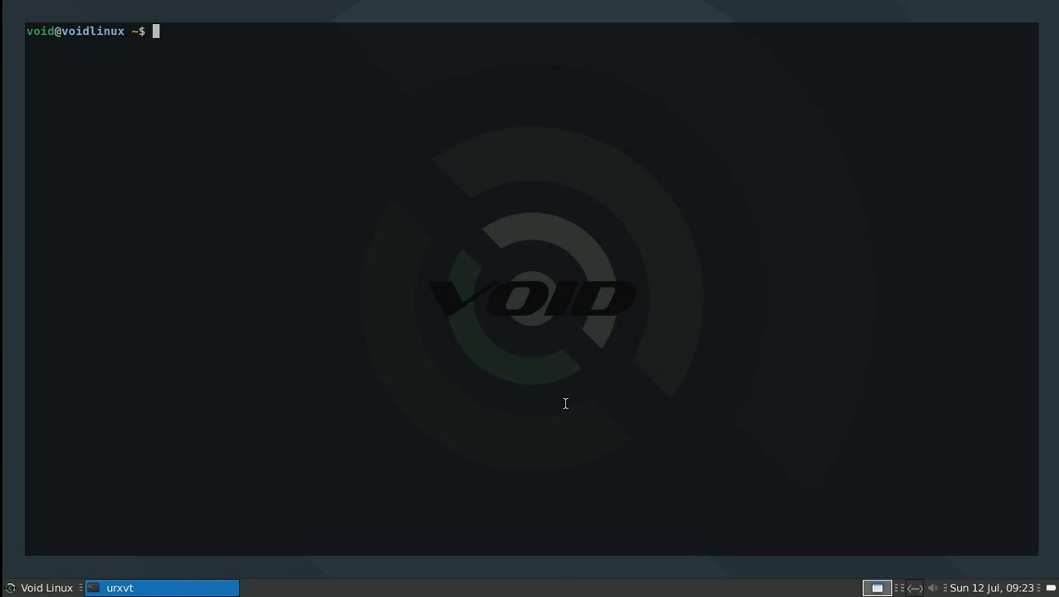
mouse_move(685, 286)
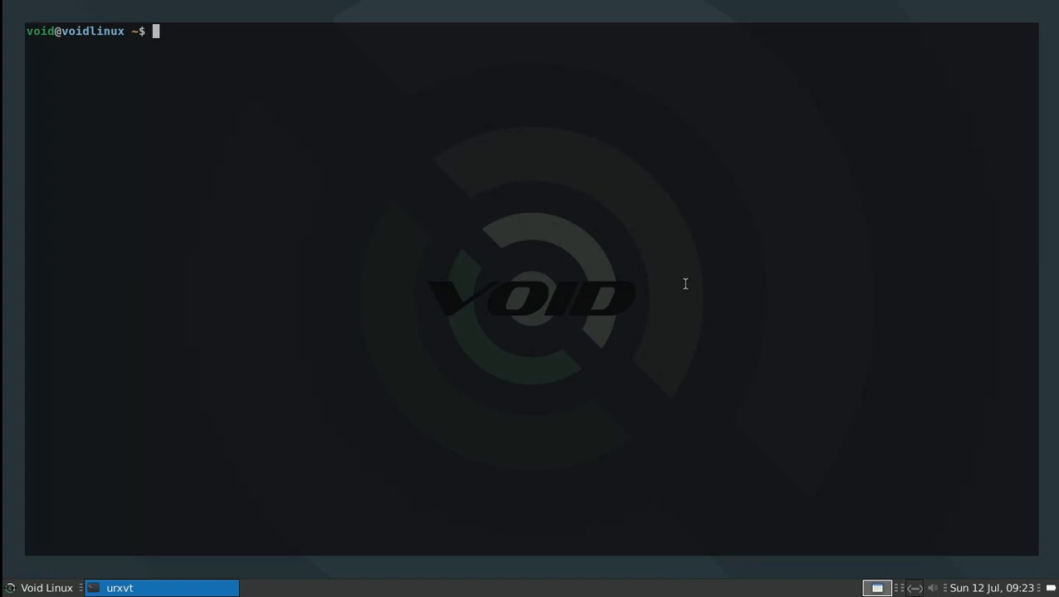
Run xbps-query -Rs xfce4 | grep plugin to list Xfce panel plugin packages.
text(xbps-q)
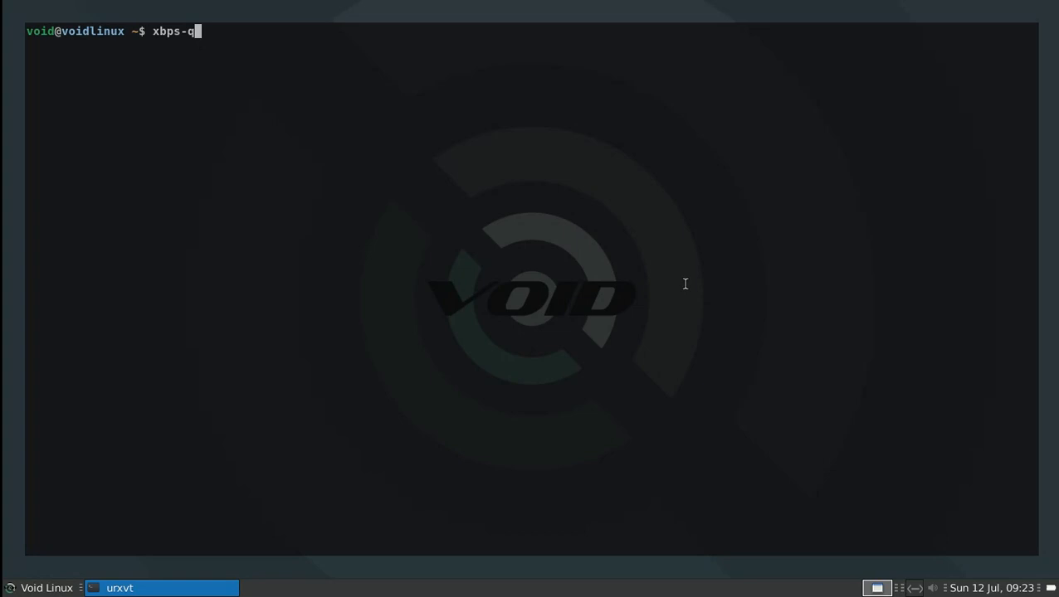
text(uery -Rs)
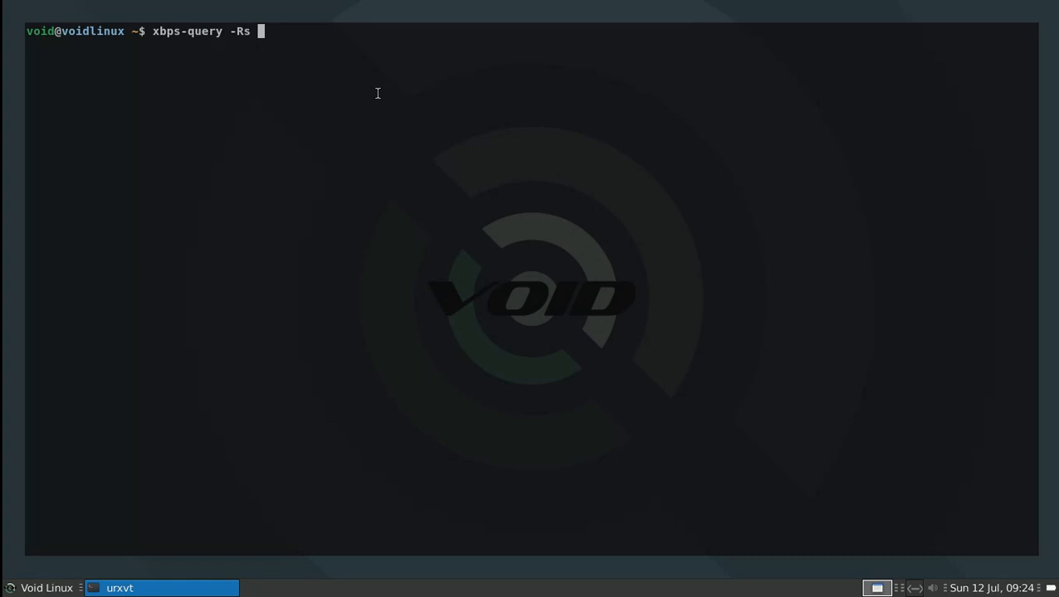
text(xfce4 | grep plugin)
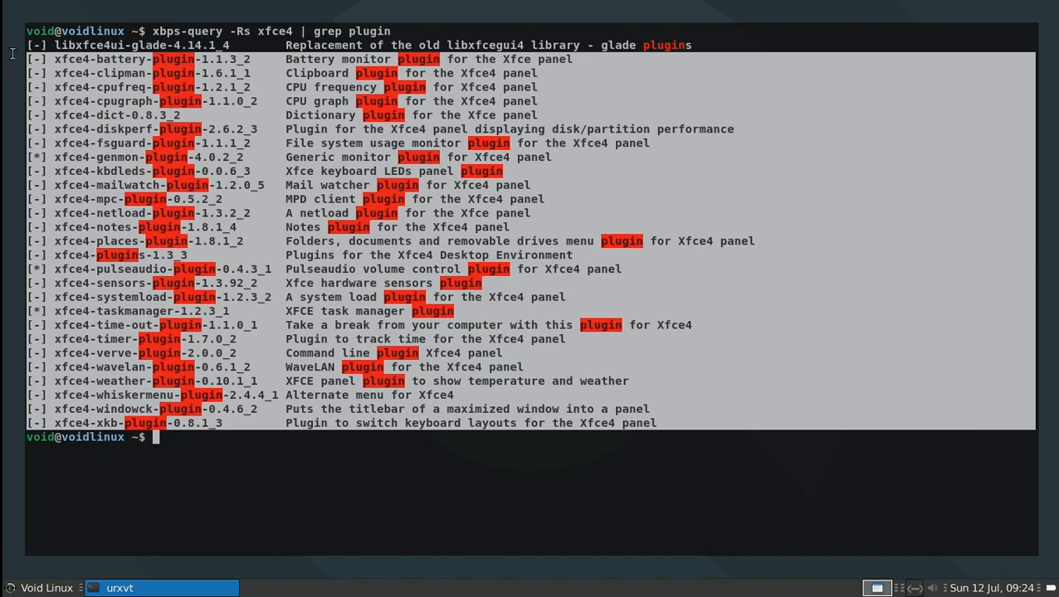
mouse_move(617, 418)
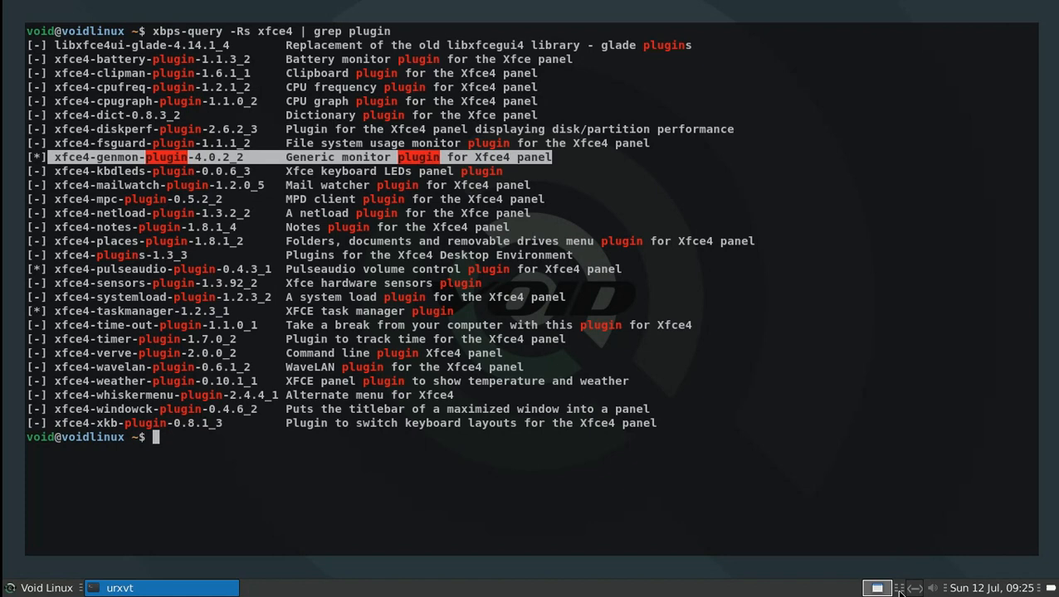
mouse_move(257, 156)
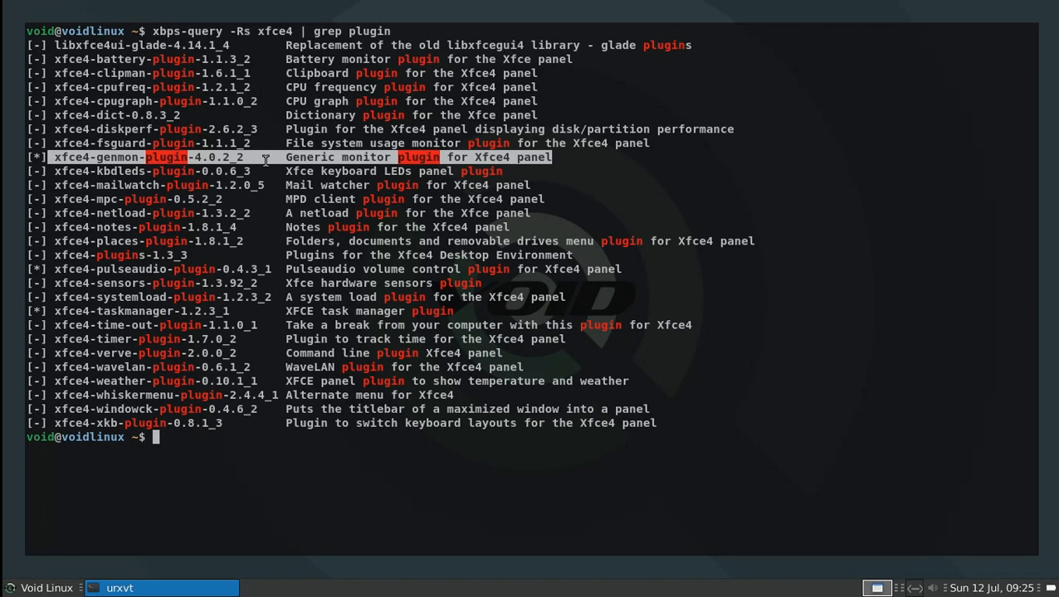
mouse_move(186, 161)
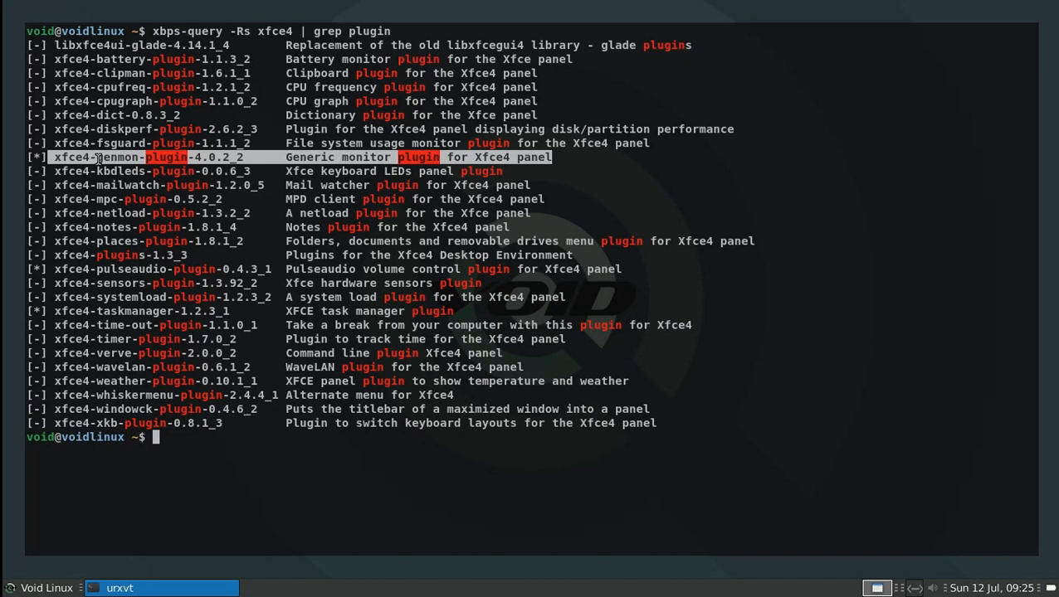
mouse_move(541, 518)
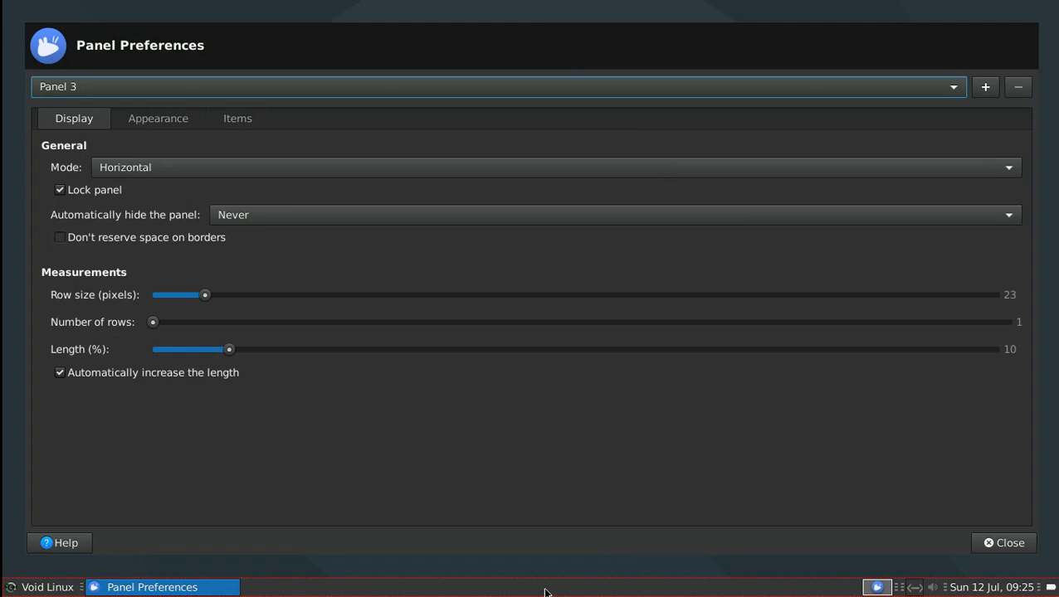
Show Panel 3's items list (Applications Menu, Window Buttons, Clock, Power Manager Plugin).
click(238, 117)
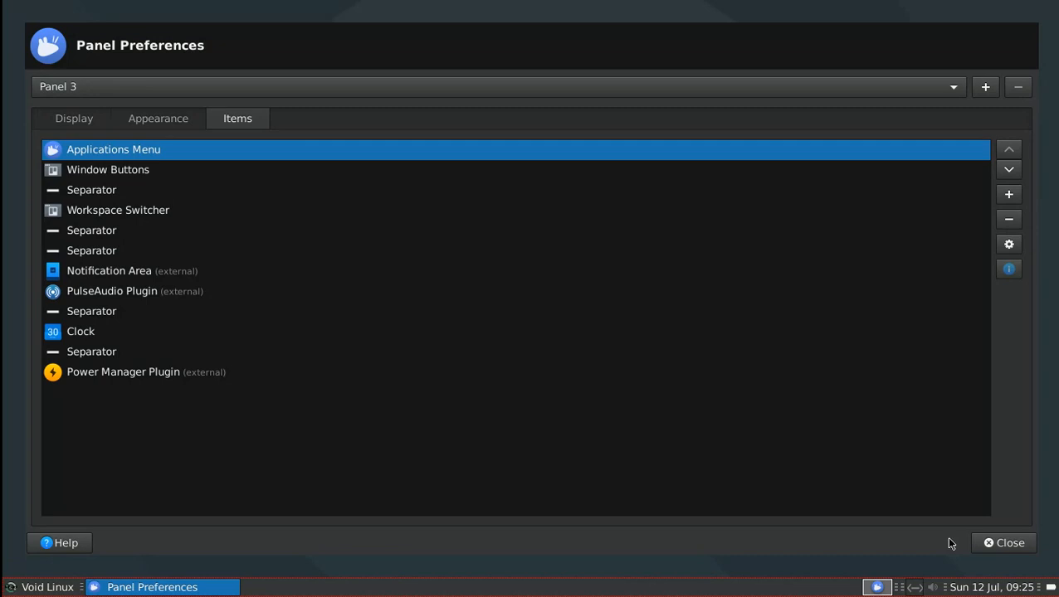
mouse_move(153, 209)
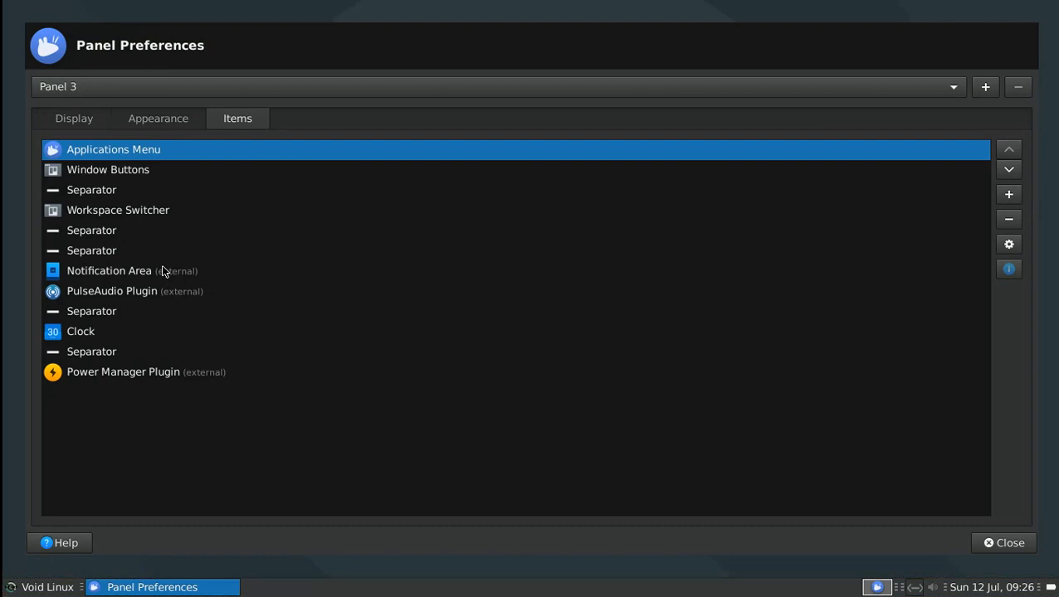
mouse_move(756, 433)
text(generic)
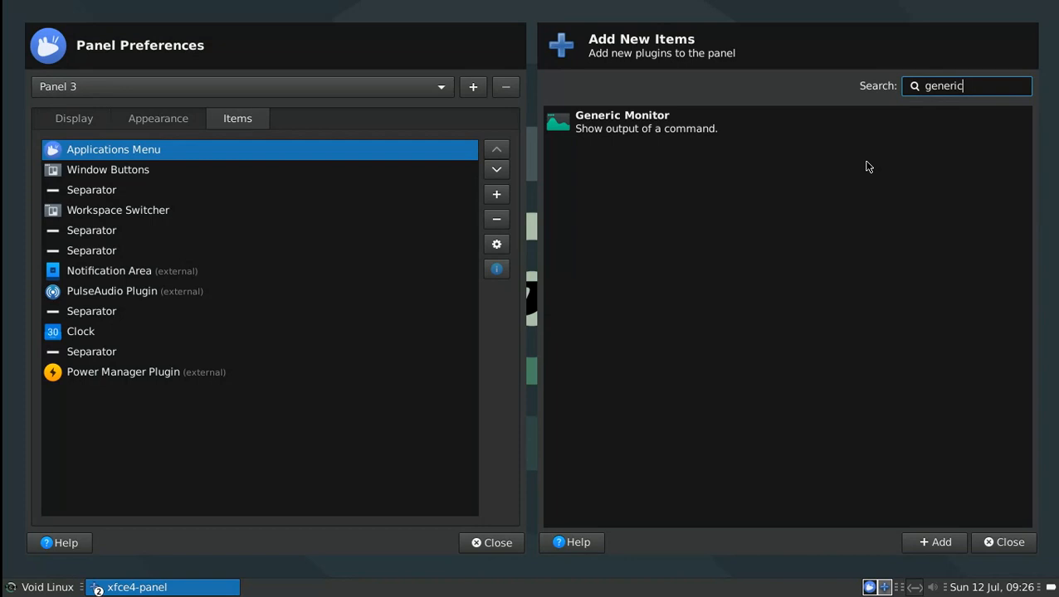
Add the Generic Monitor item to Panel 3, placed after Workspace Switcher.
click(933, 541)
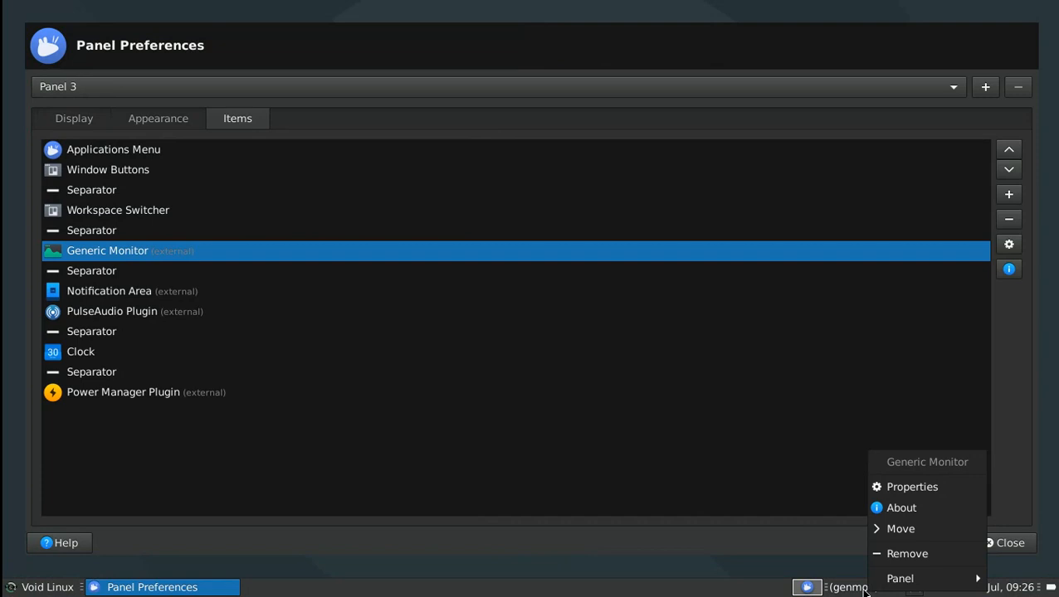
Enter echo "Hello World!" as the Generic Monitor's command in its configuration.
click(912, 488)
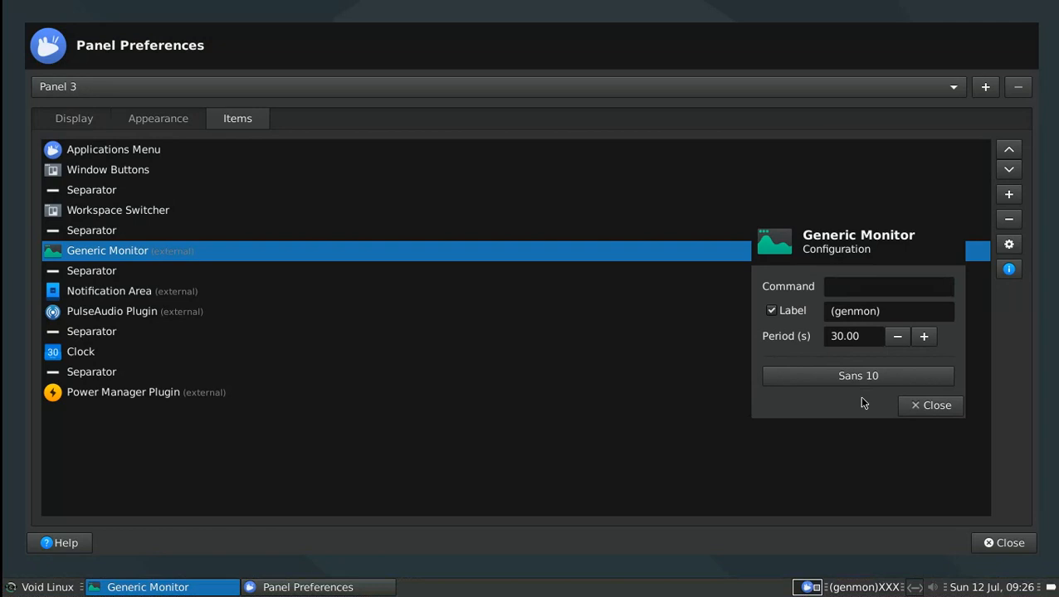
text(echo "Hello World!)
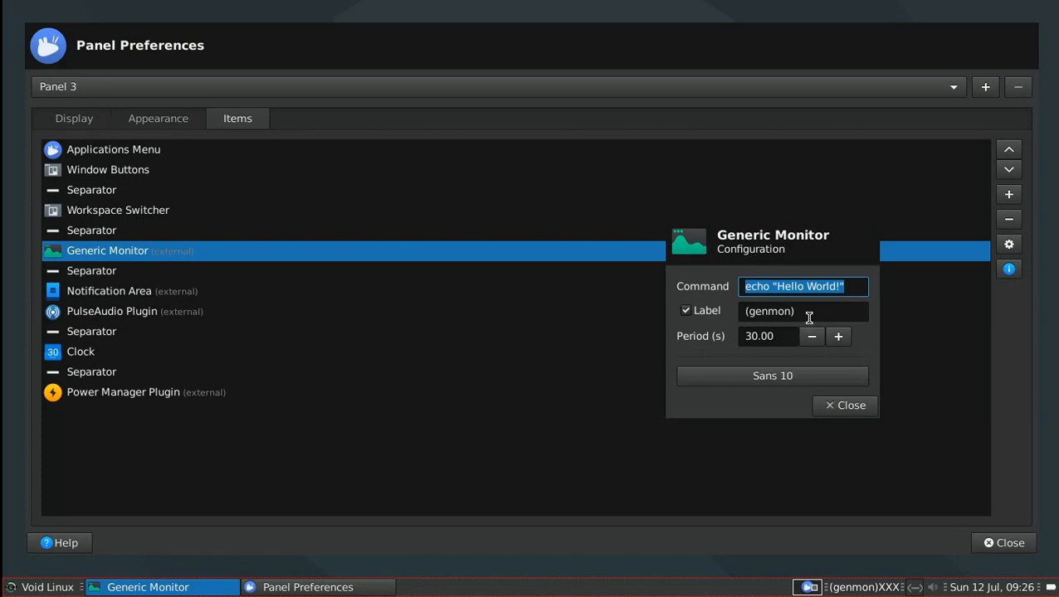
Apply the command so the monitor shows Hello World!, then close Panel Preferences.
click(843, 405)
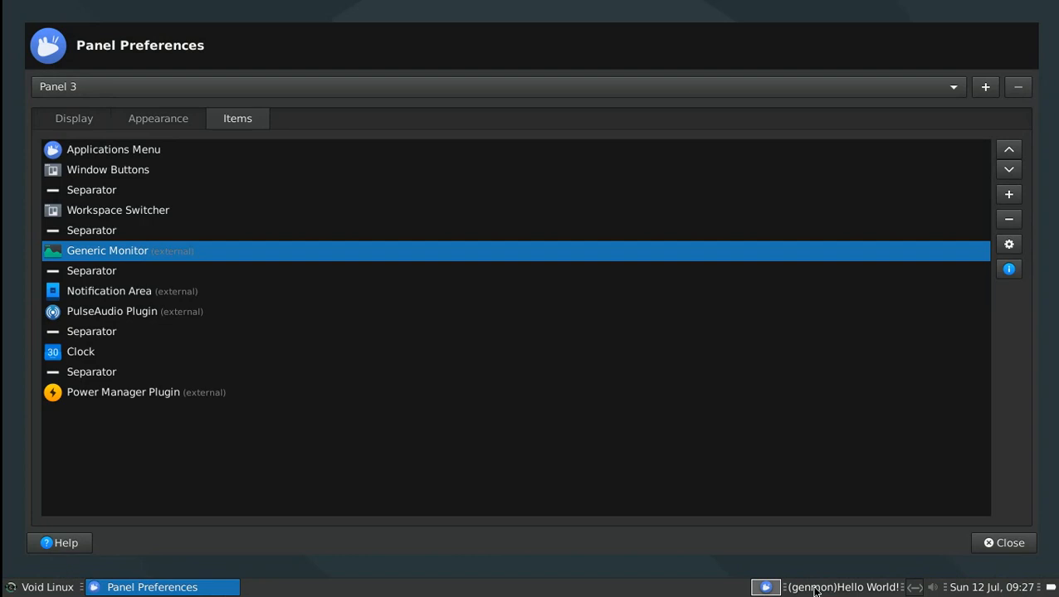
right_click(813, 587)
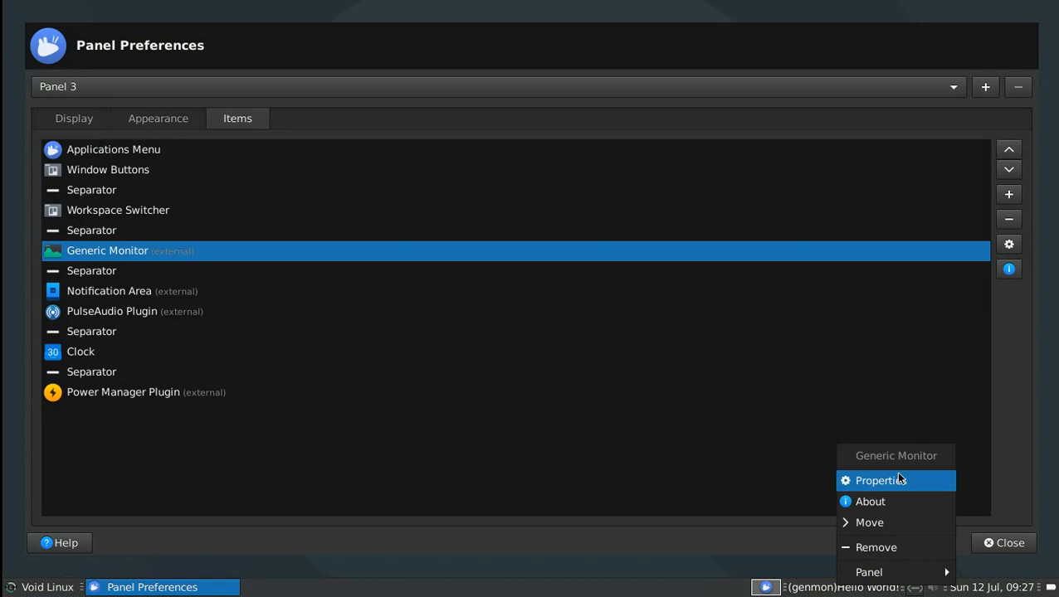
click(877, 481)
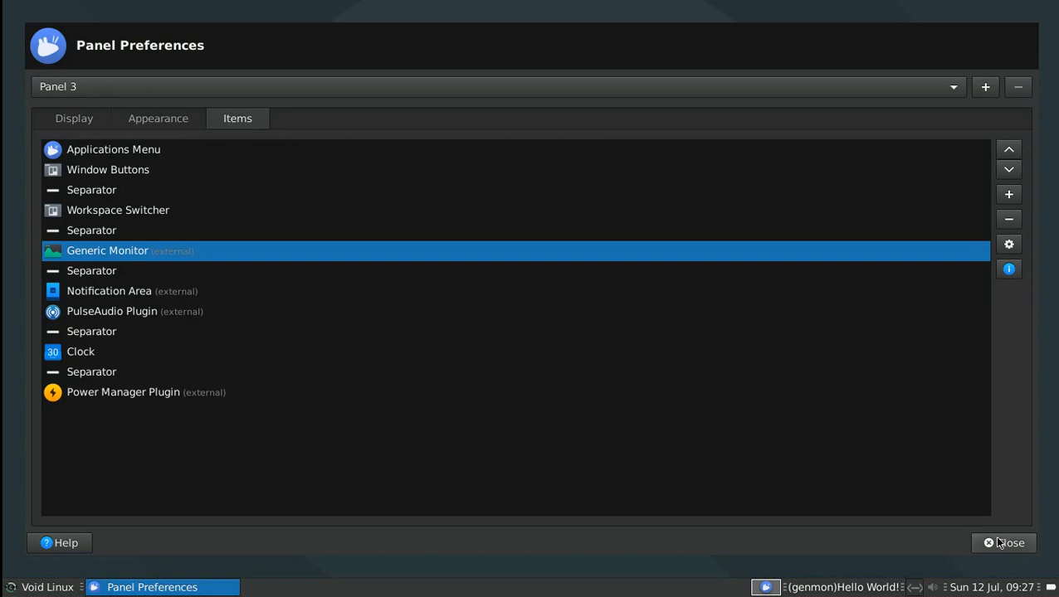
click(1004, 543)
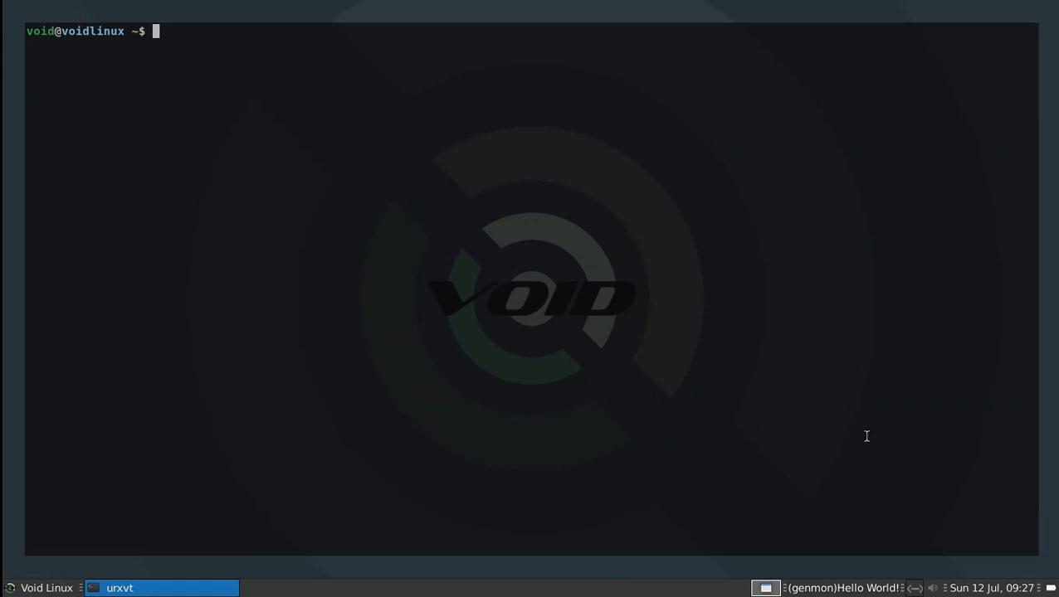
Empty the Generic Monitor's command, set its period to 5 seconds and close its configuration.
click(843, 588)
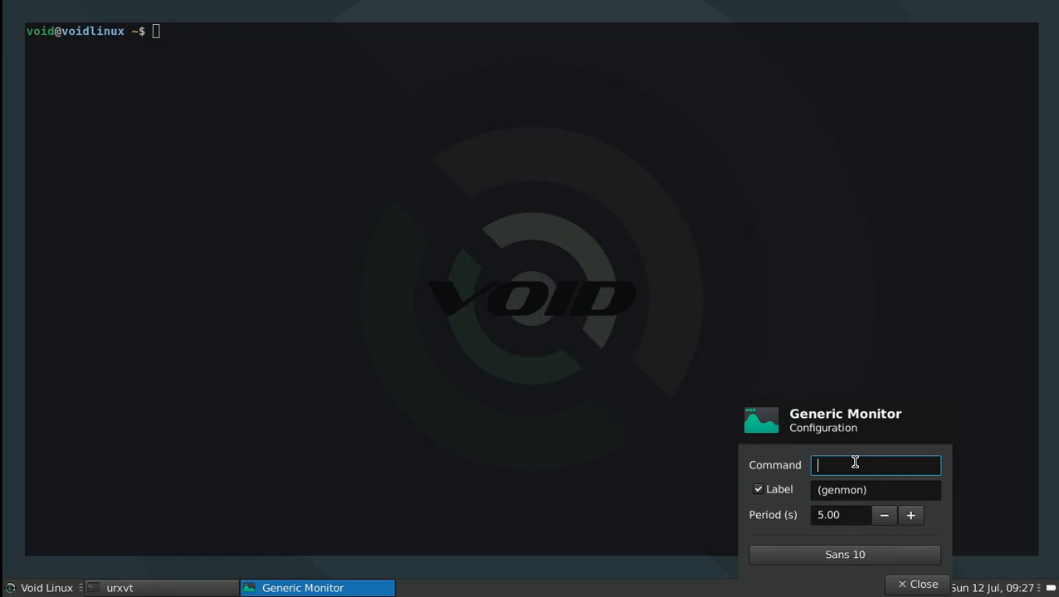
click(917, 584)
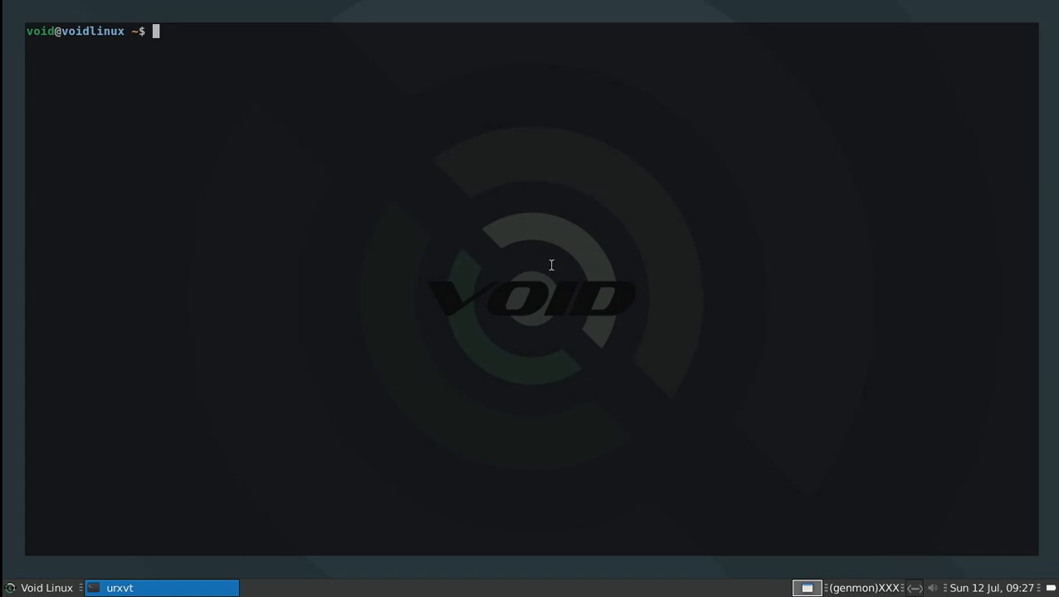
text(cd .scripts/)
text(vim .scripts/)
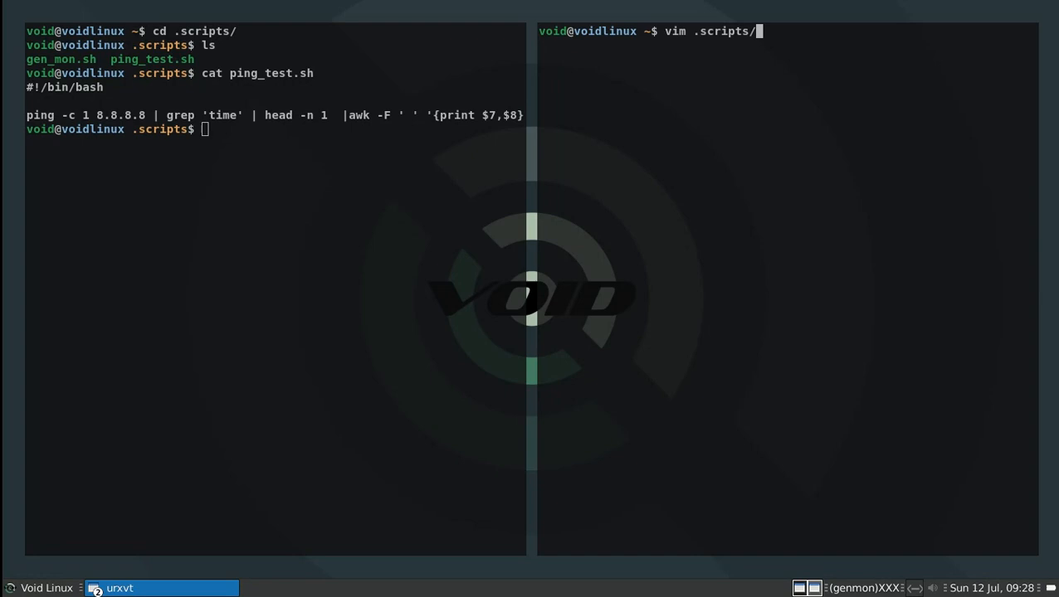
Open .scripts/ping_test.sh in Vim and highlight its ping, grep, head and awk pipeline.
key(Return)
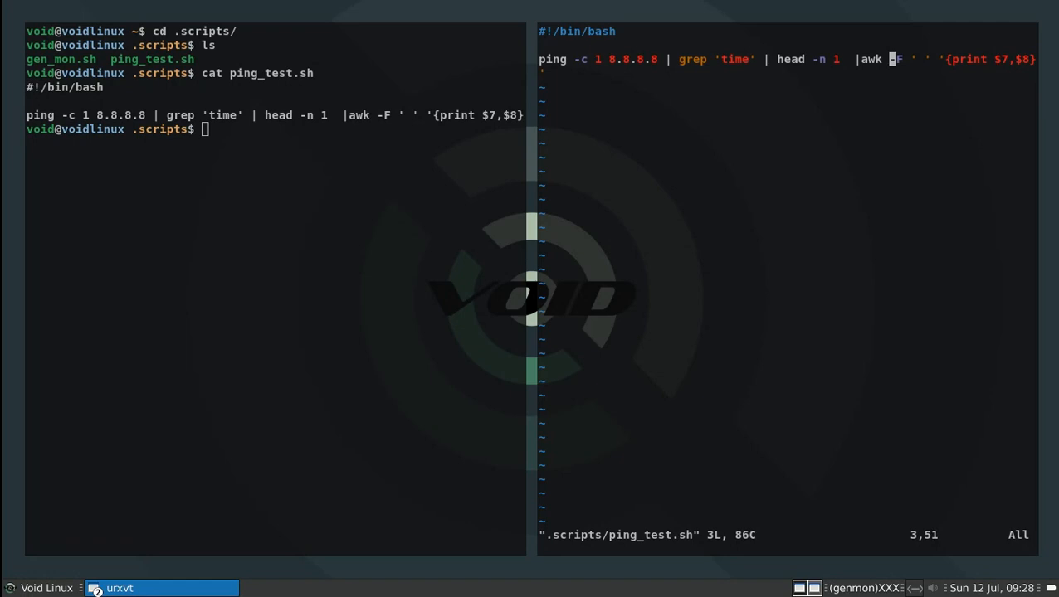
key(v)
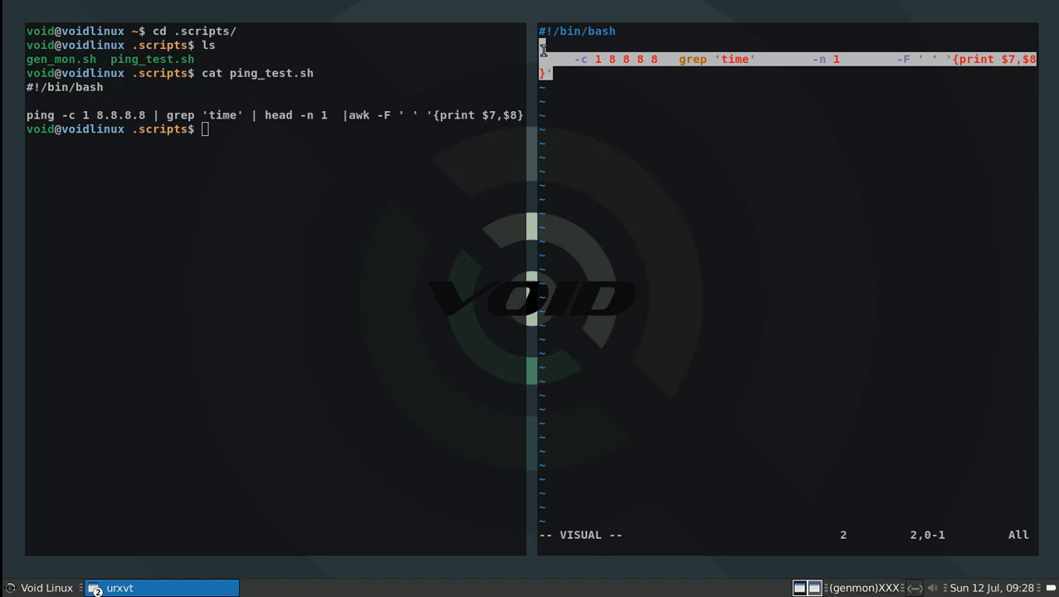
key(Escape)
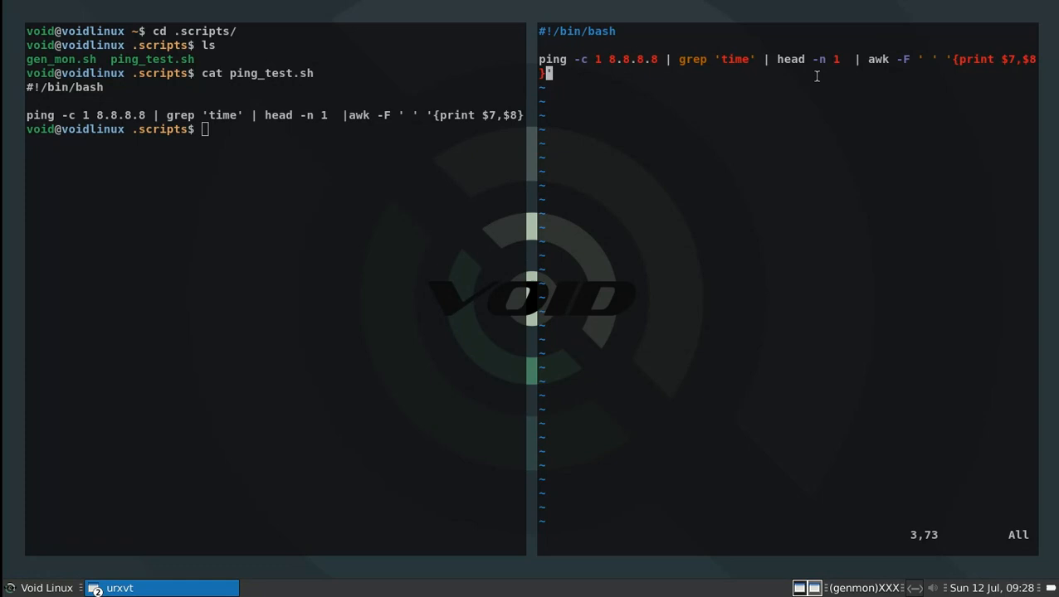
Ping 8.8.8.8 continuously and stop it with Ctrl+C after 18 replies.
text(ping 8.8.8.8)
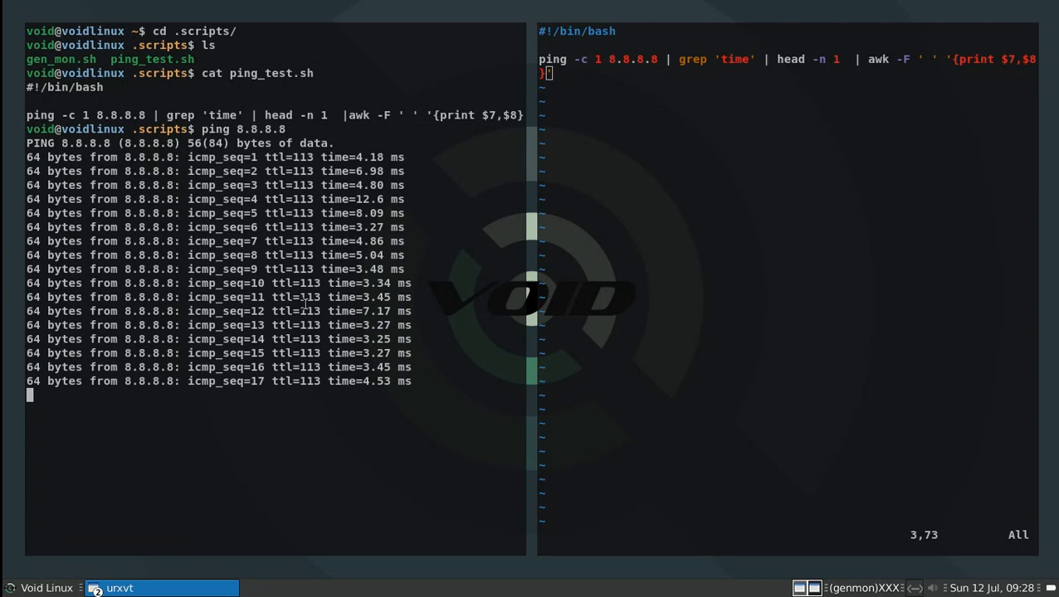
key(ctrl+c)
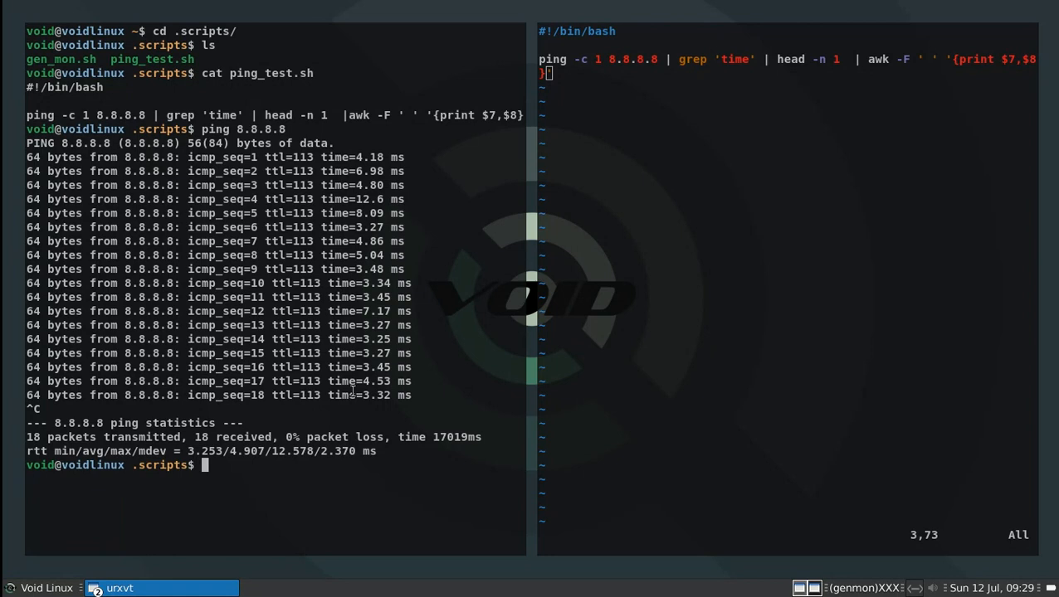
text(ping 8.8.8.8)
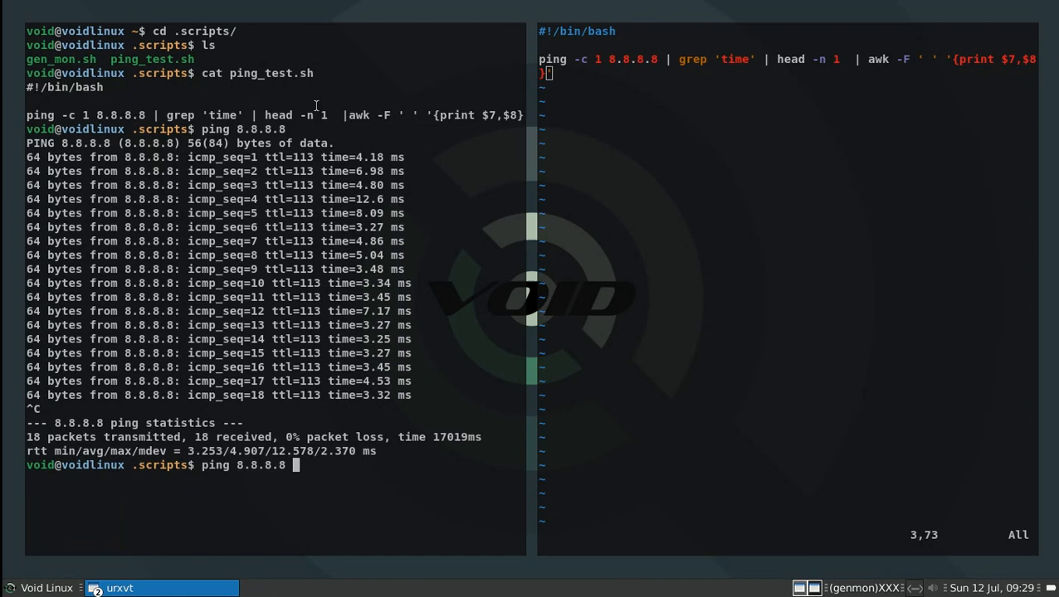
Run ping 8.8.8.8 -c 1, then pipe it through grep time to keep only the time line.
text(-c 1 |)
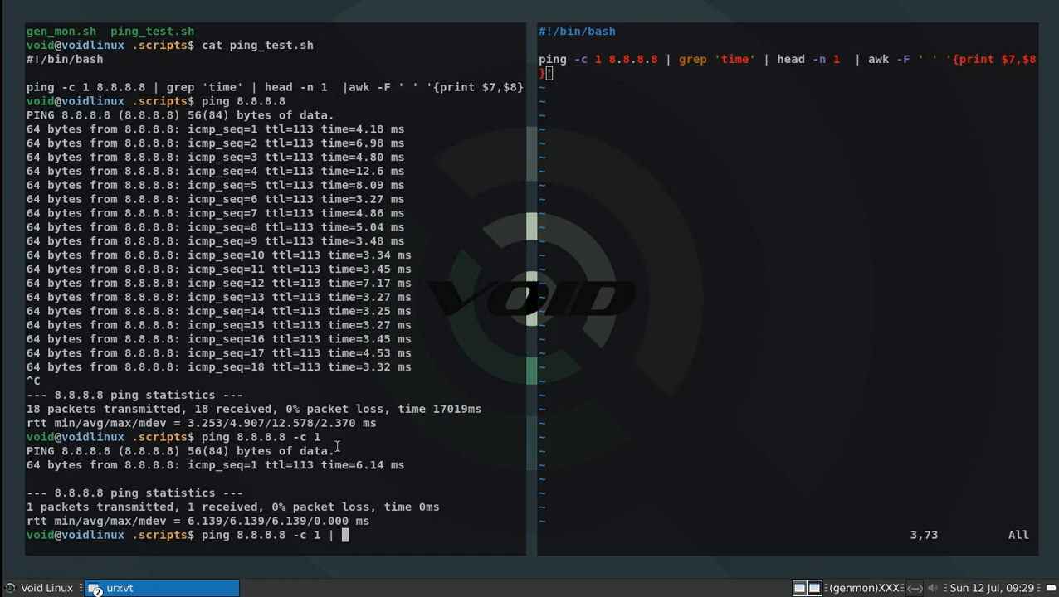
text(grep time)
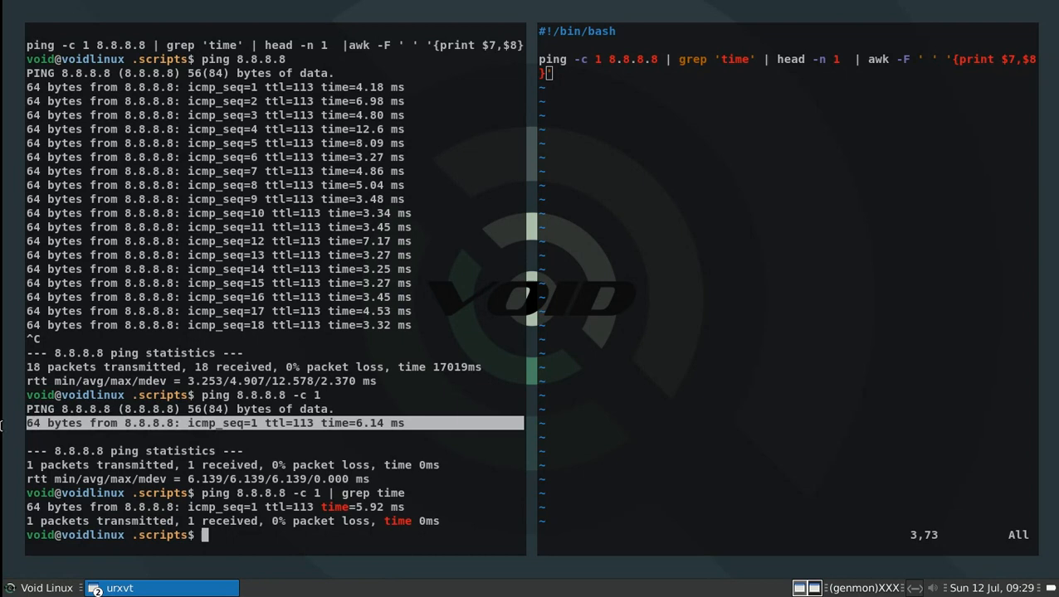
double_click(63, 464)
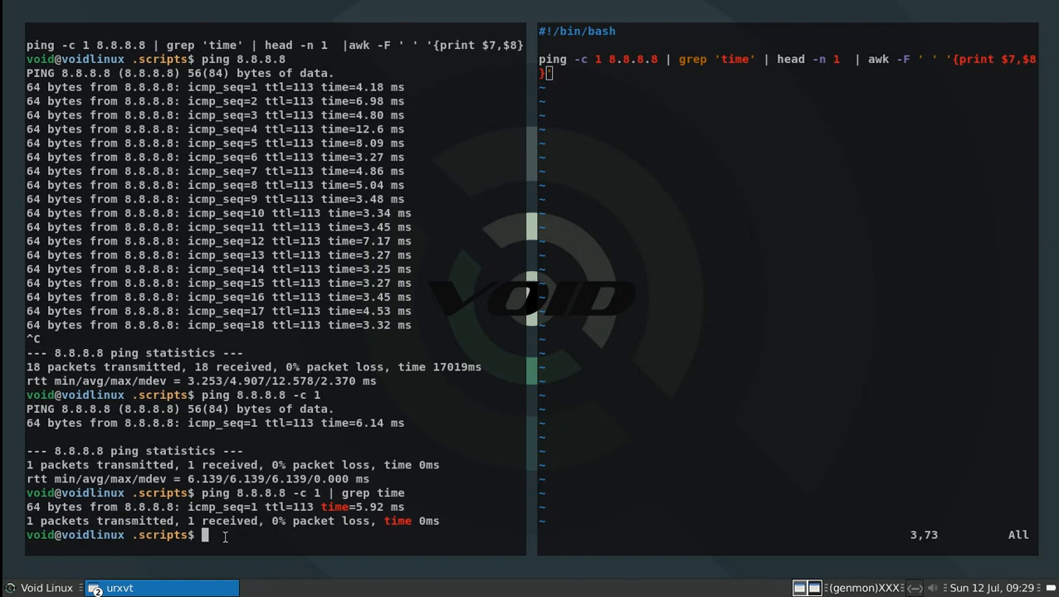
Add head -n 1 to the ping | grep time pipeline, leaving only the time=14.3 ms line.
text(ping 8.8.8.8 -c 1 | grep time |)
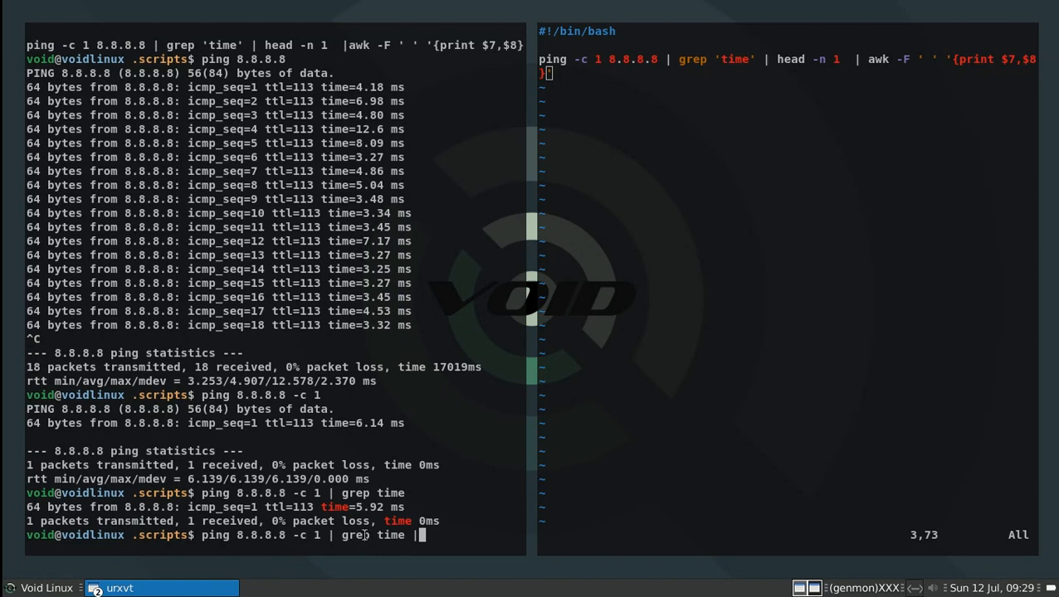
text(head)
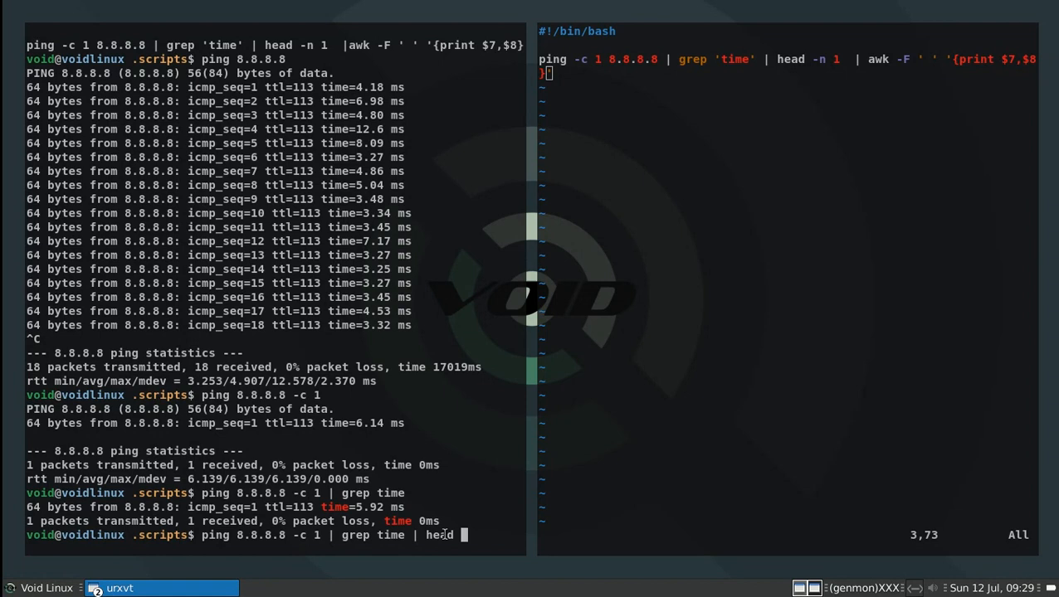
text(-n 1 | awk -F ')
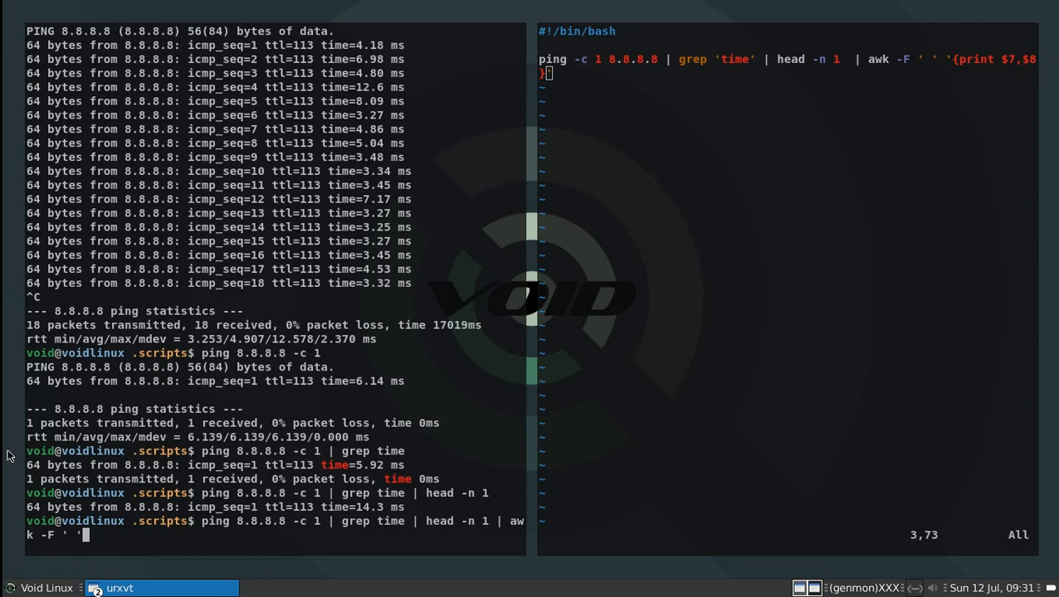
Finish the ping pipeline with awk printing fields 7 and 8 so it outputs only time=… ms.
double_click(222, 464)
text( '{print $7,)
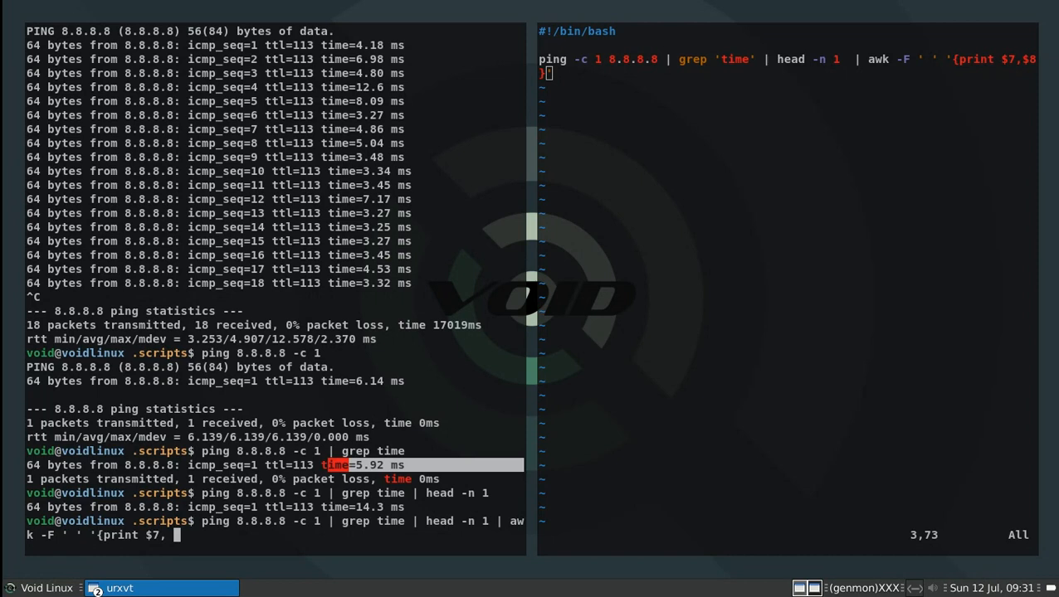
text( $8}')
key(Return)
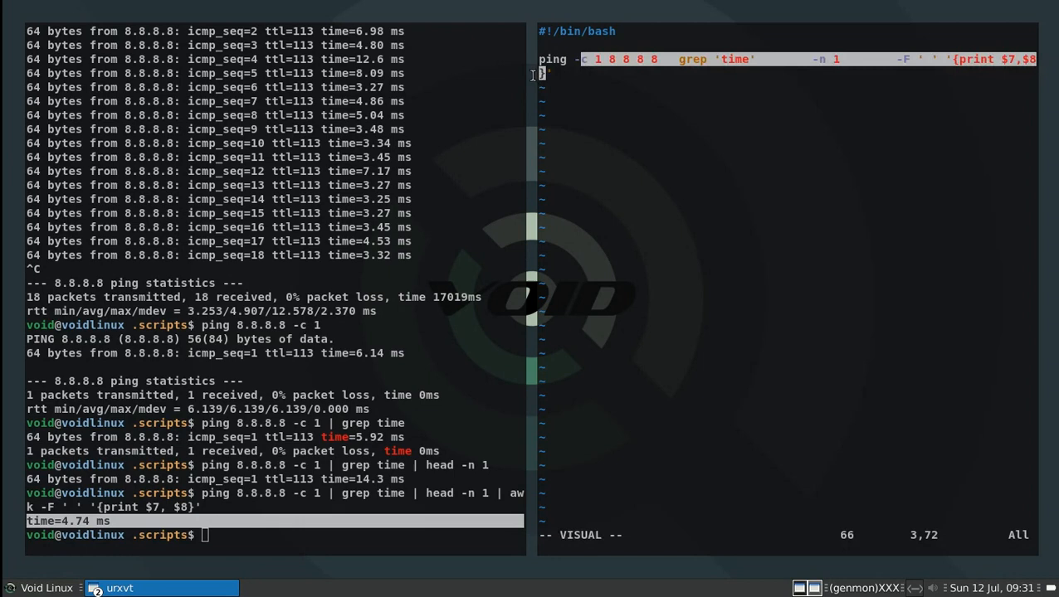
right_click(863, 588)
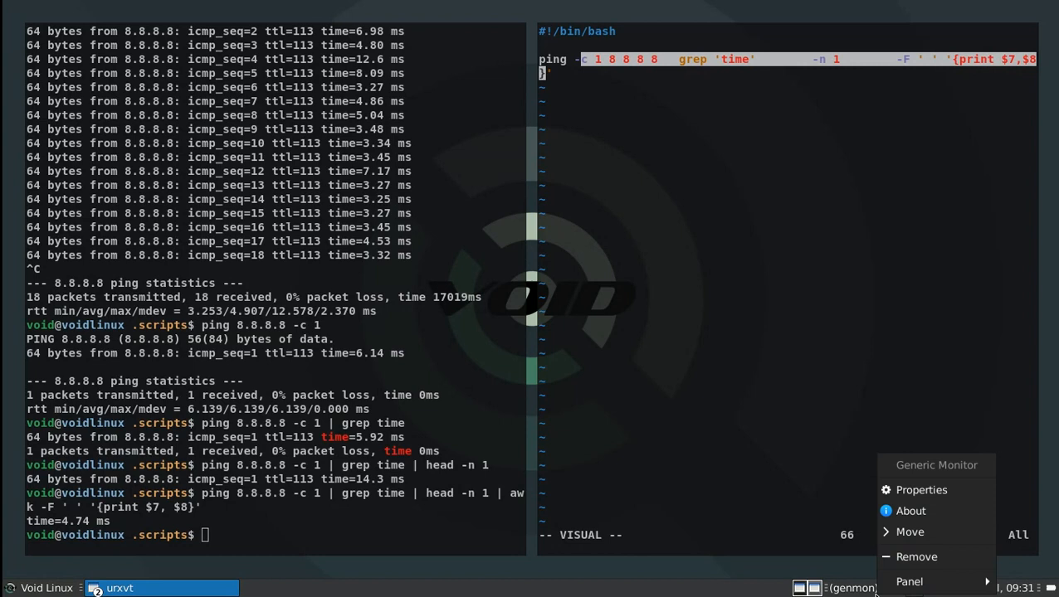
Make ping_test.sh executable with chmod +x after listing the scripts directory.
click(919, 489)
text(pwd)
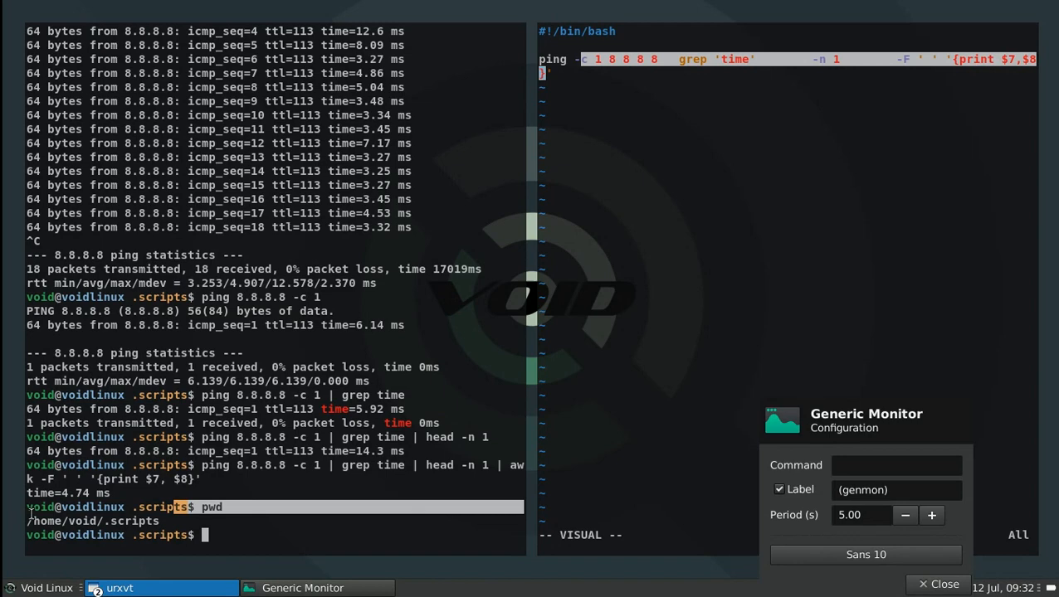
text(ls -lah)
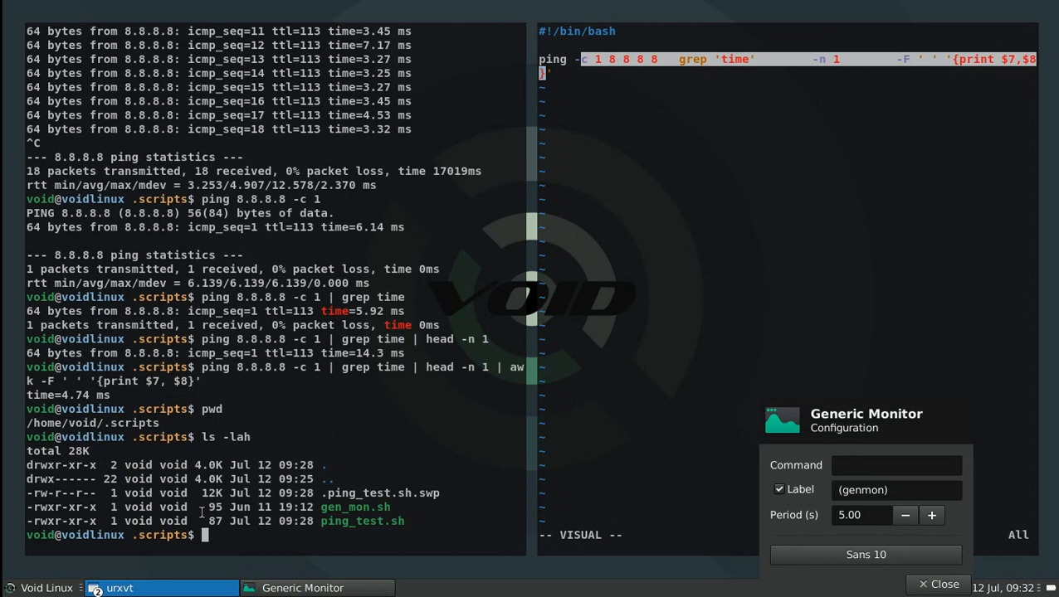
text(chmod +x ping_test.sh)
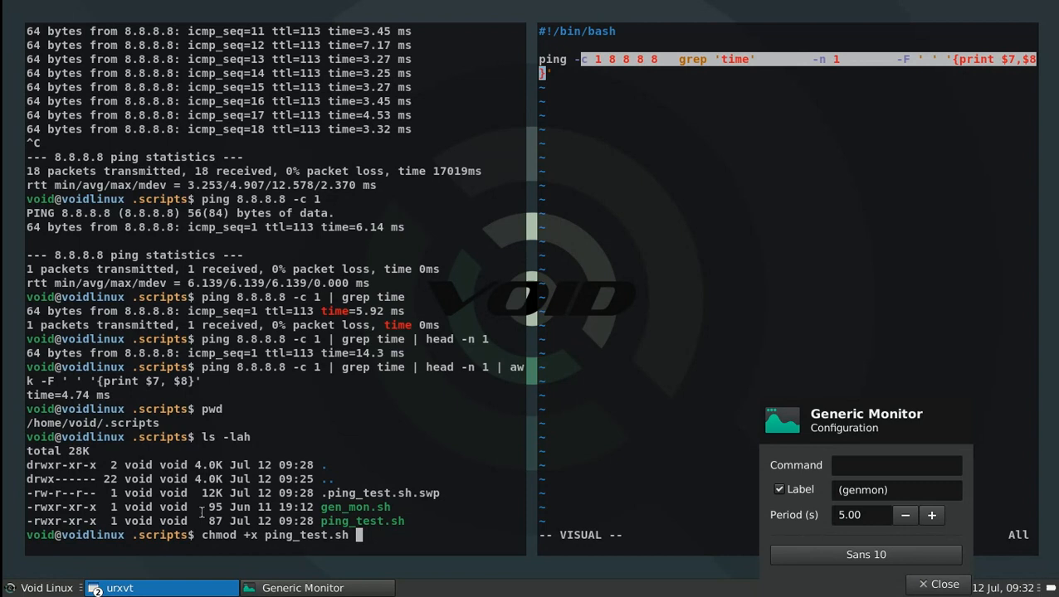
Set Generic Monitor's Command to the ping_test.sh script path under ~/.scripts.
click(896, 465)
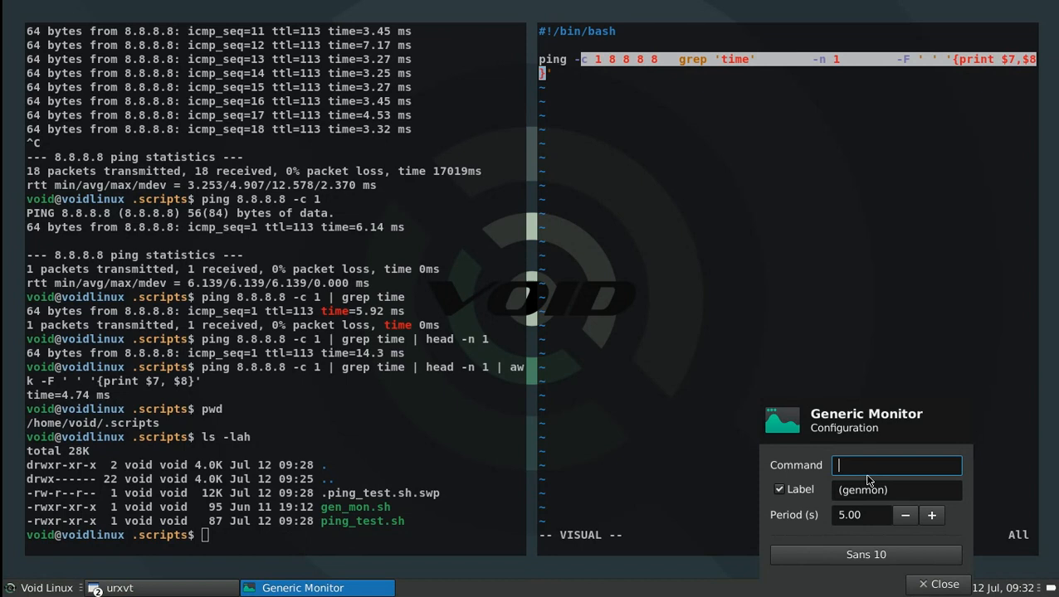
text(/hme/void/.scripts/)
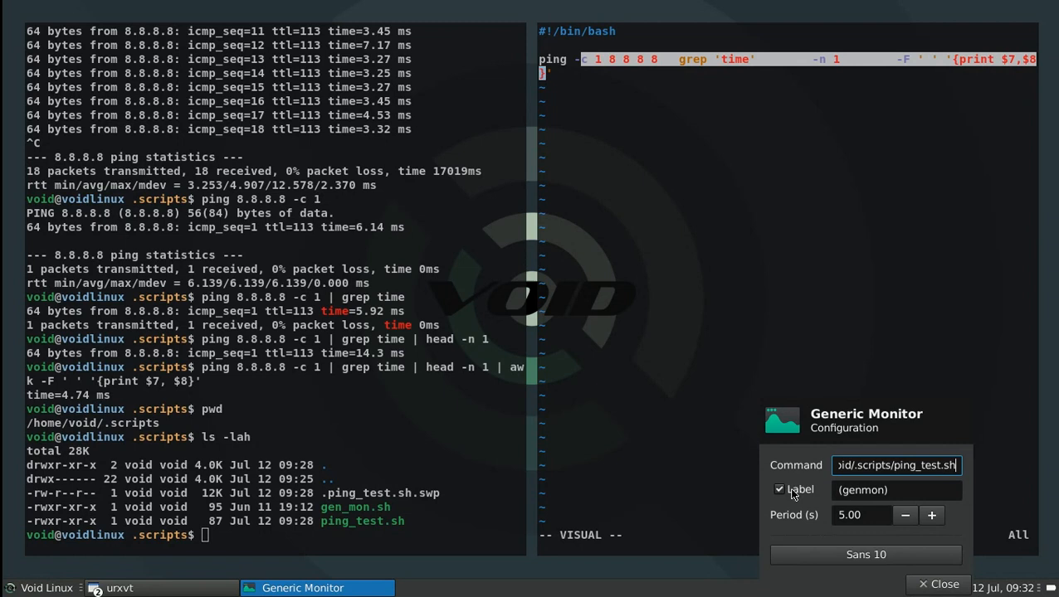
right_click(873, 458)
text(:q)
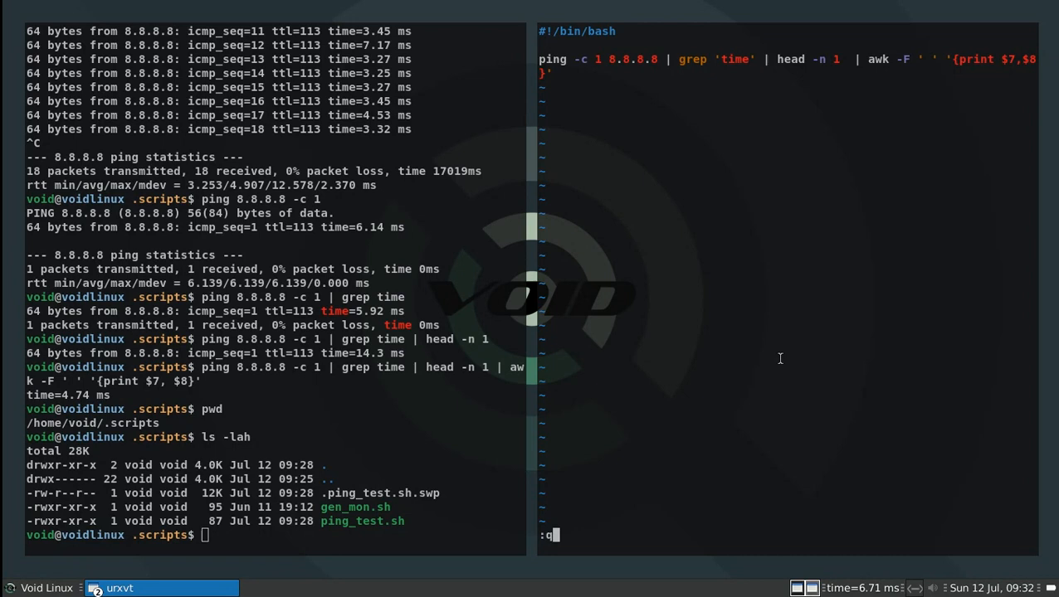
Quit Vim with :q, leaving the panel's ping delay readout refreshing every 5 seconds.
key(Return)
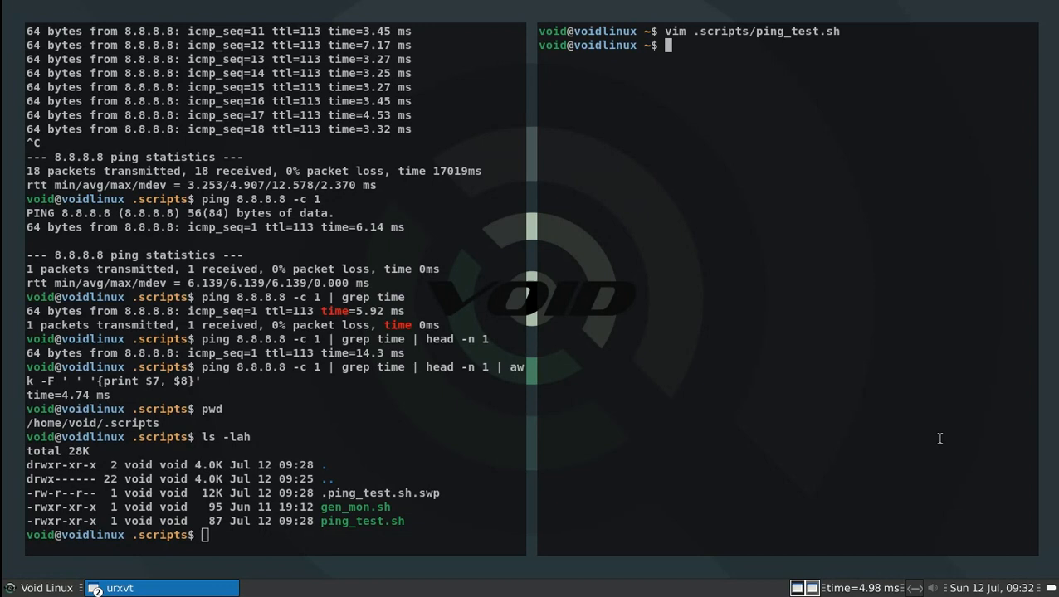
mouse_move(929, 434)
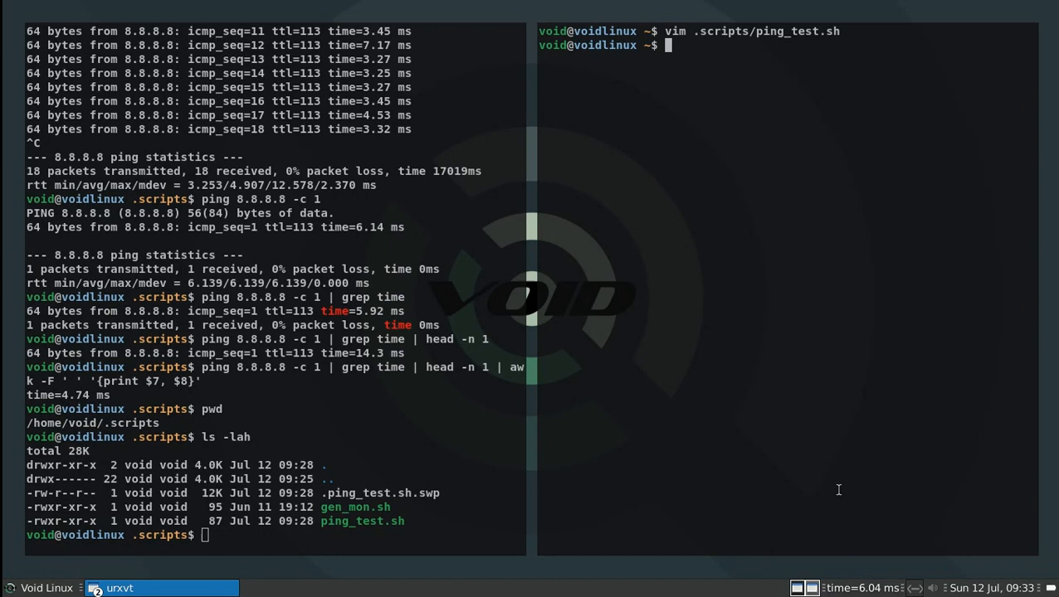
mouse_move(899, 465)
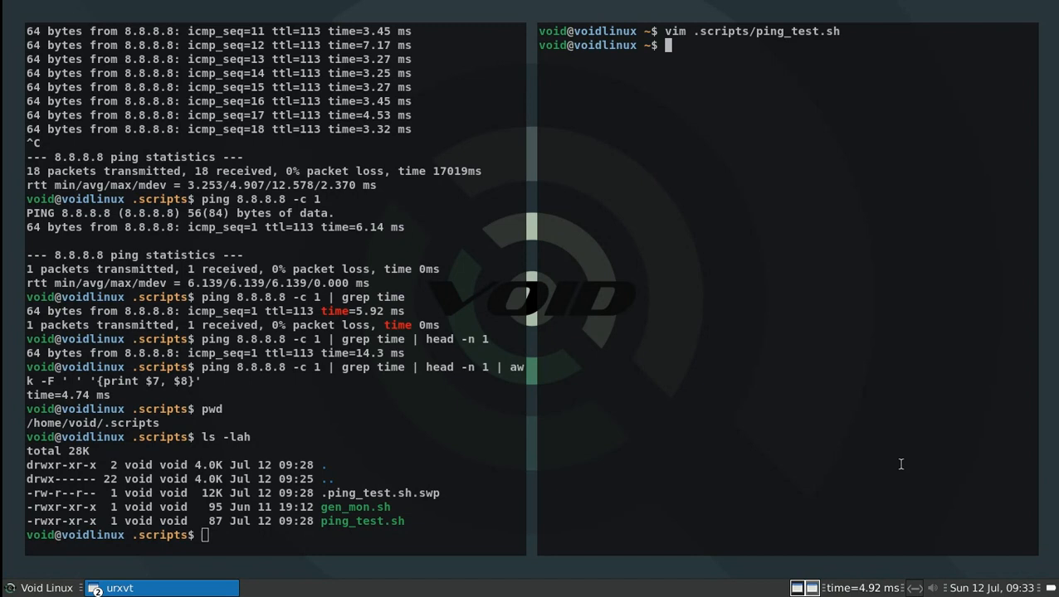
mouse_move(798, 177)
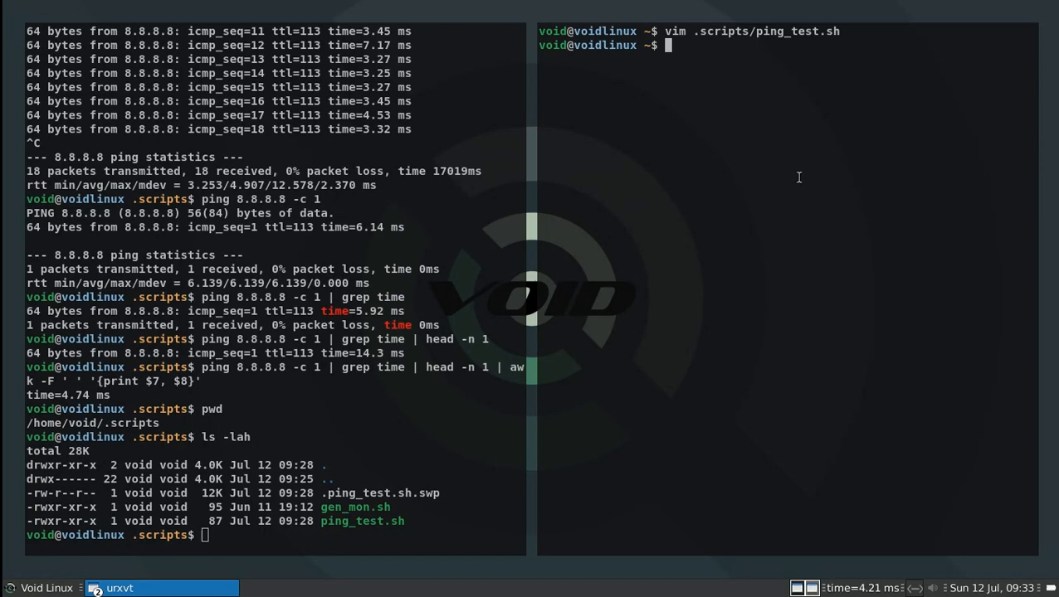